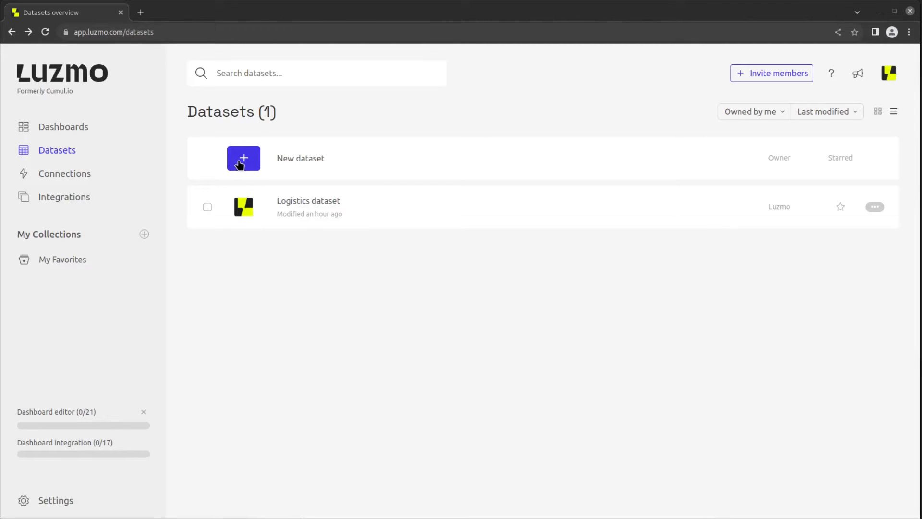
Import the United Widgets Customer and Sales demo datasets and view the Customer dataset's data table
{"action": "left_click", "coordinate": [243, 158]}
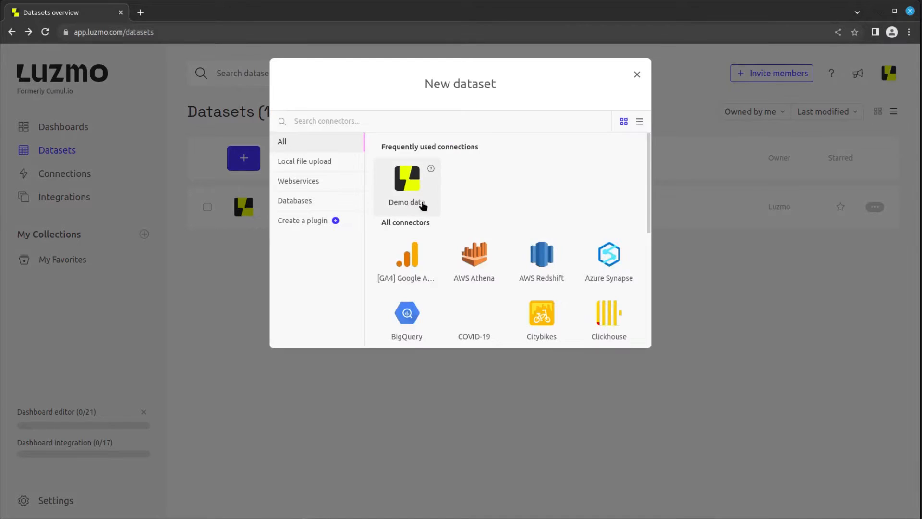
{"action": "left_click", "coordinate": [406, 185]}
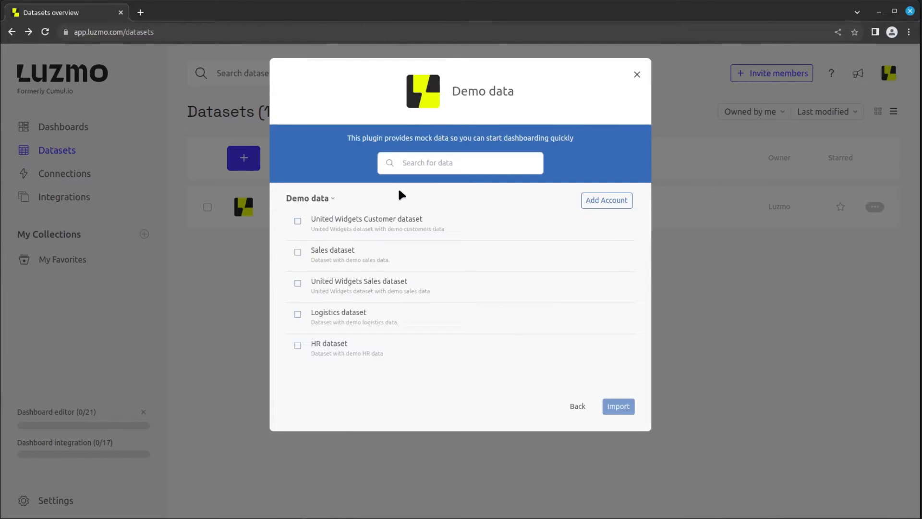
{"action": "left_click", "coordinate": [298, 221]}
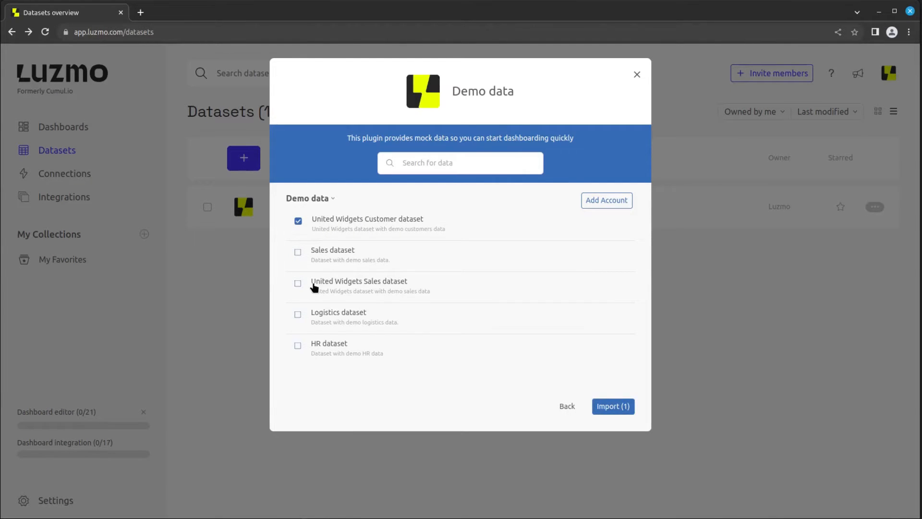
{"action": "left_click", "coordinate": [298, 283]}
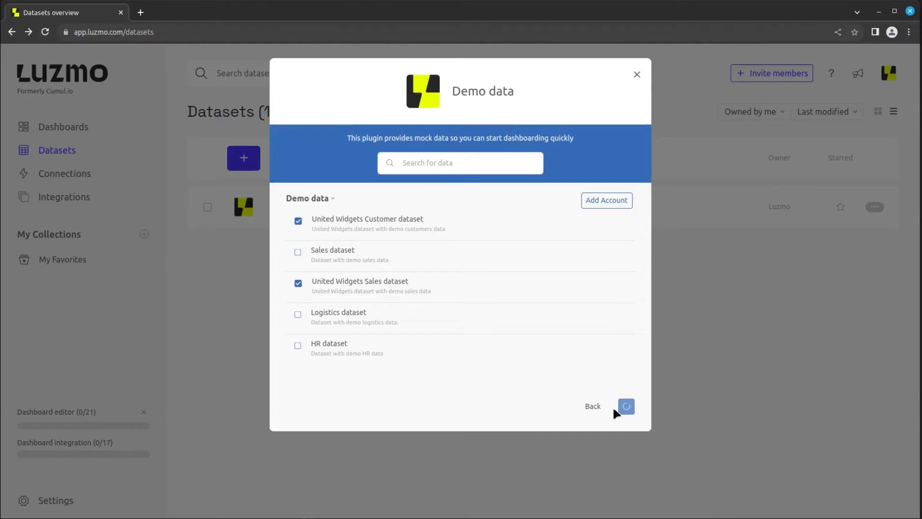
{"action": "left_click", "coordinate": [626, 405]}
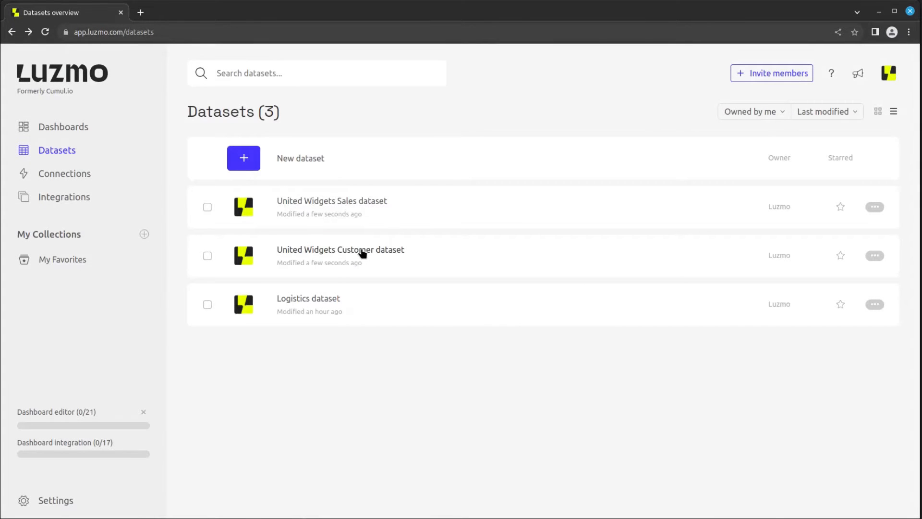
{"action": "left_click", "coordinate": [341, 250]}
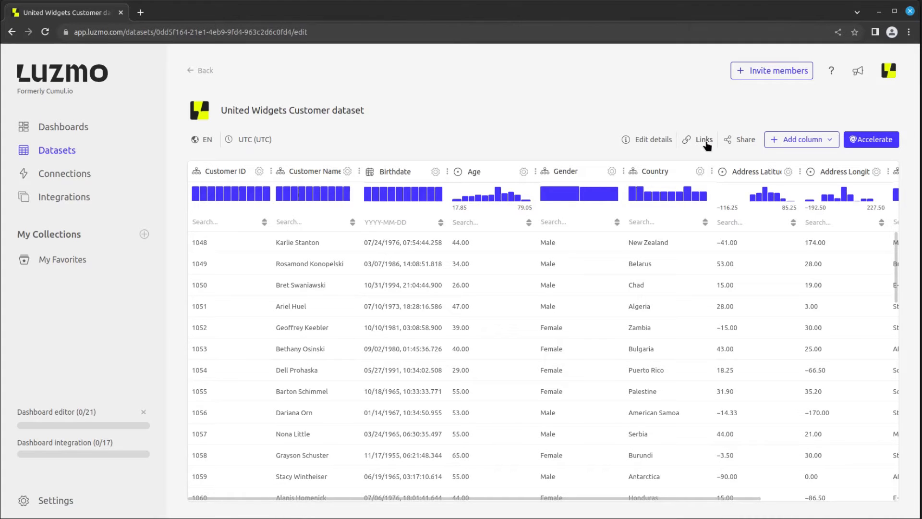
Start linking the Customer dataset as master with United Widgets Sales as the lookup table
{"action": "left_click", "coordinate": [703, 140]}
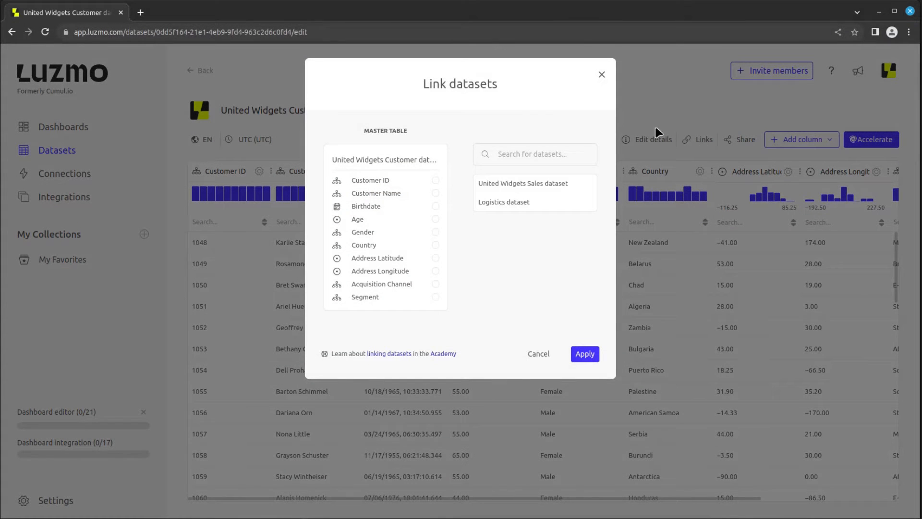
{"action": "left_click", "coordinate": [523, 183]}
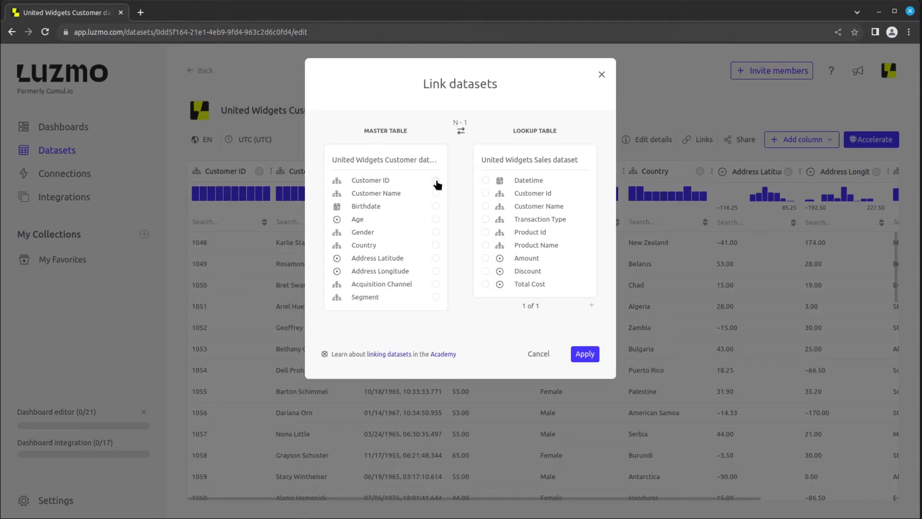
{"action": "mouse_move", "coordinate": [442, 185]}
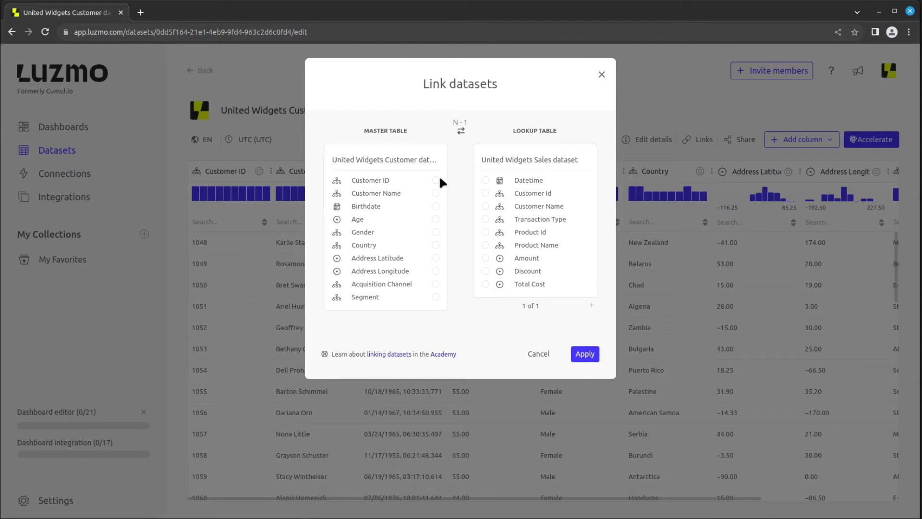
{"action": "mouse_move", "coordinate": [449, 173]}
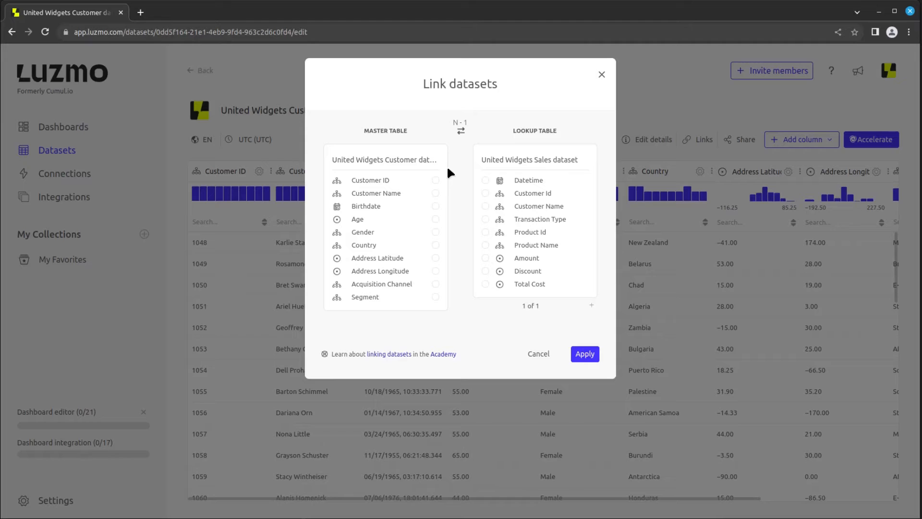
{"action": "mouse_move", "coordinate": [460, 132]}
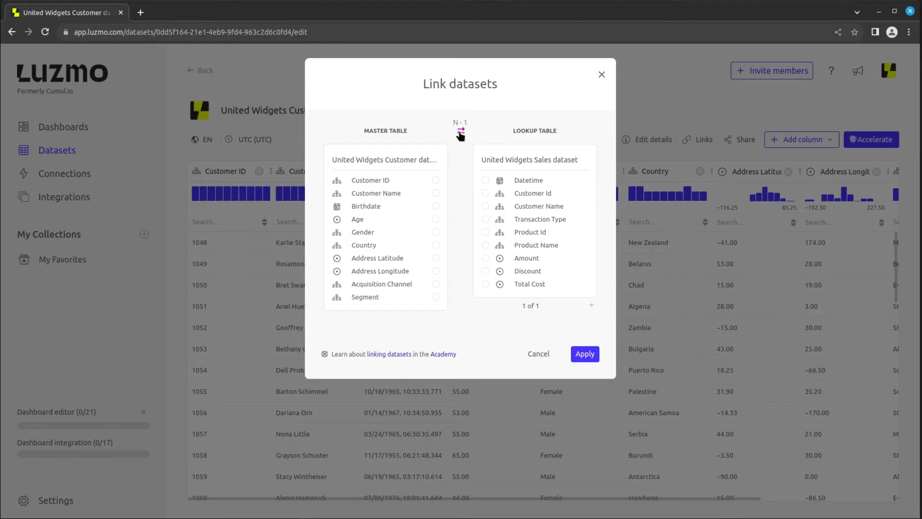
Swap so Sales is master and Customer is lookup, joined Customer Id to Customer ID
{"action": "left_click", "coordinate": [460, 132]}
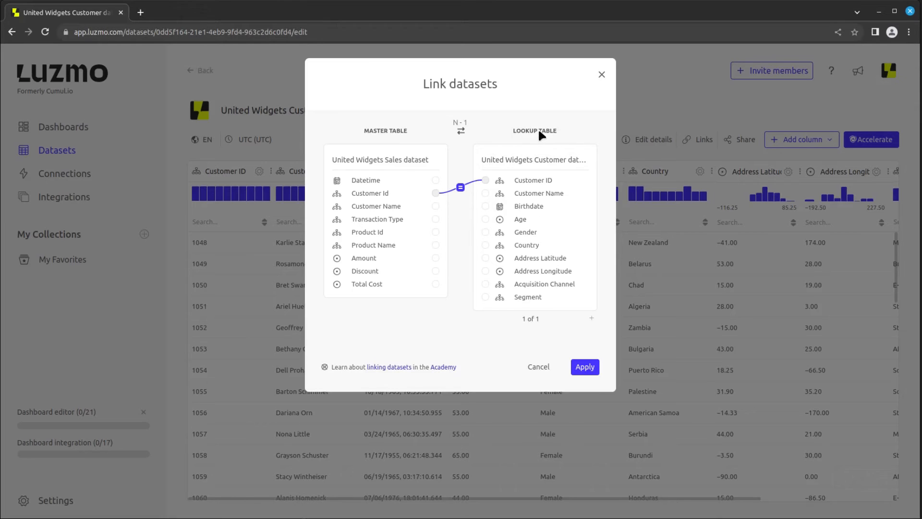
{"action": "mouse_move", "coordinate": [460, 189]}
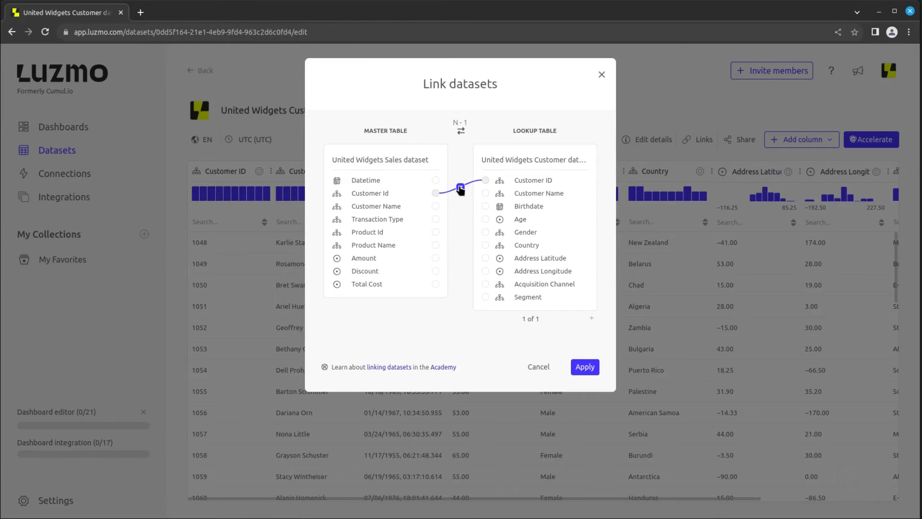
{"action": "left_click", "coordinate": [460, 187]}
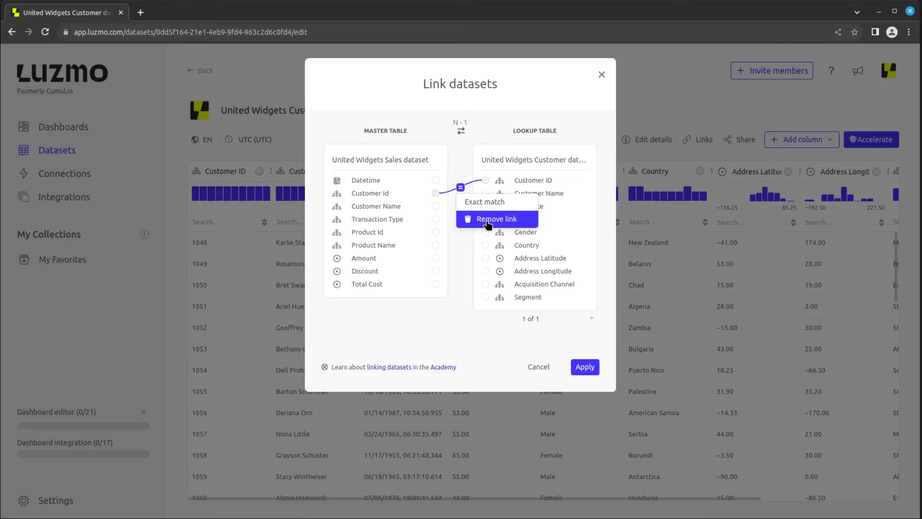